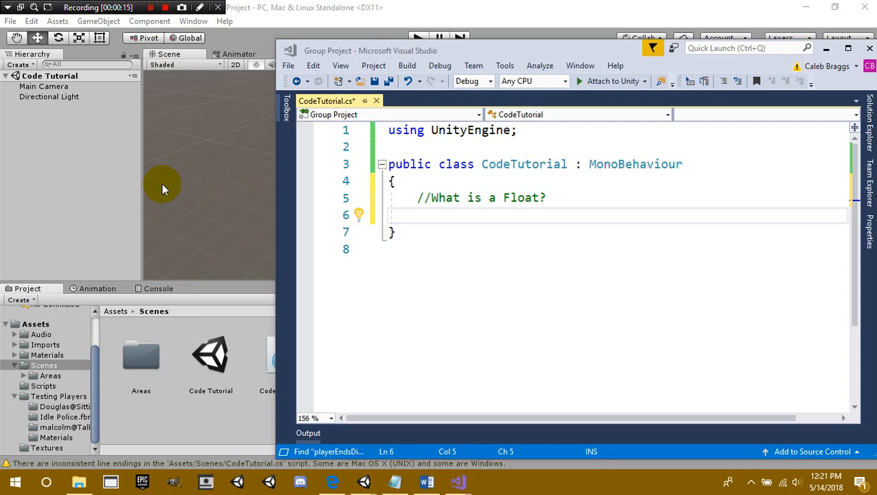
Declare 'float chocolatePie = 1f;' on the line under the What is a Float? comment
left_click(527, 198)
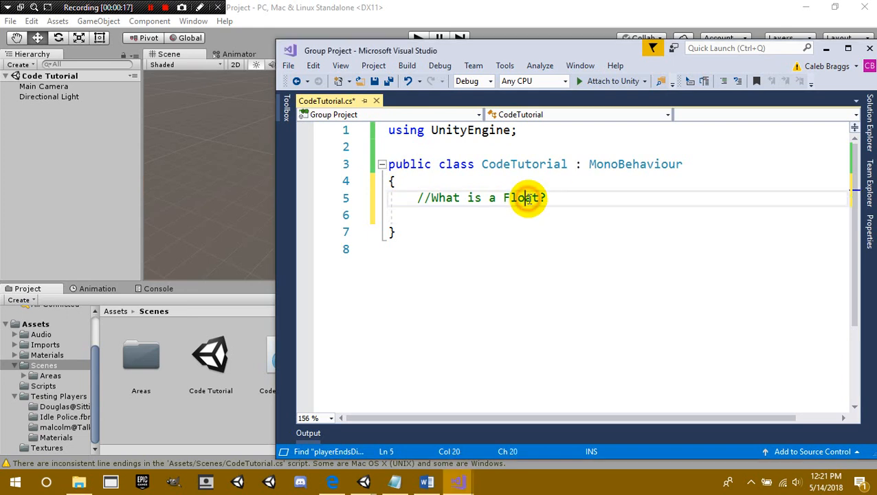
double_click(521, 198)
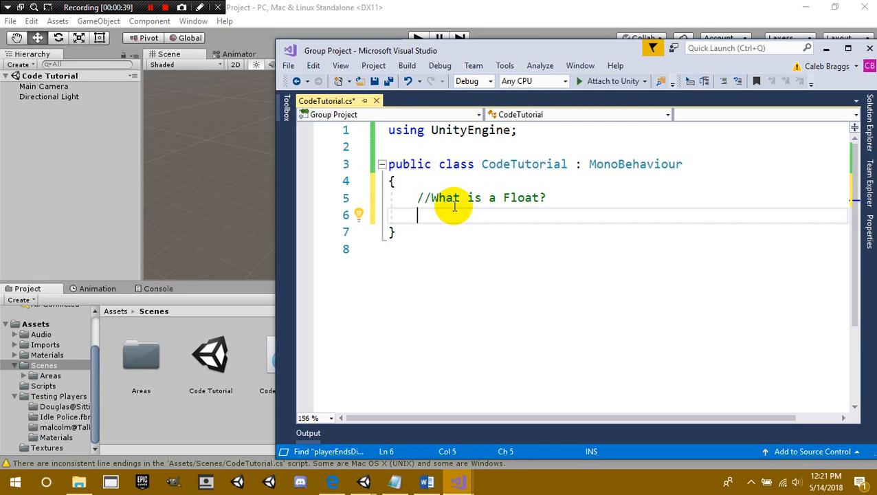
type("float")
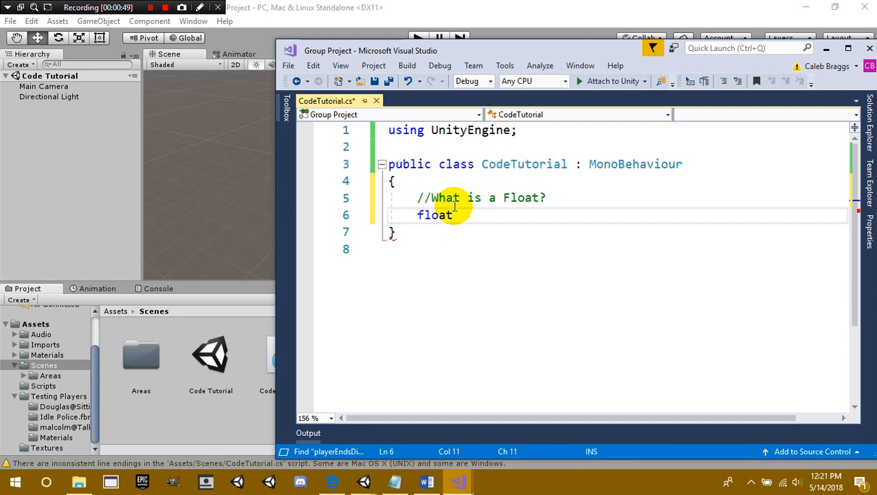
type("choc")
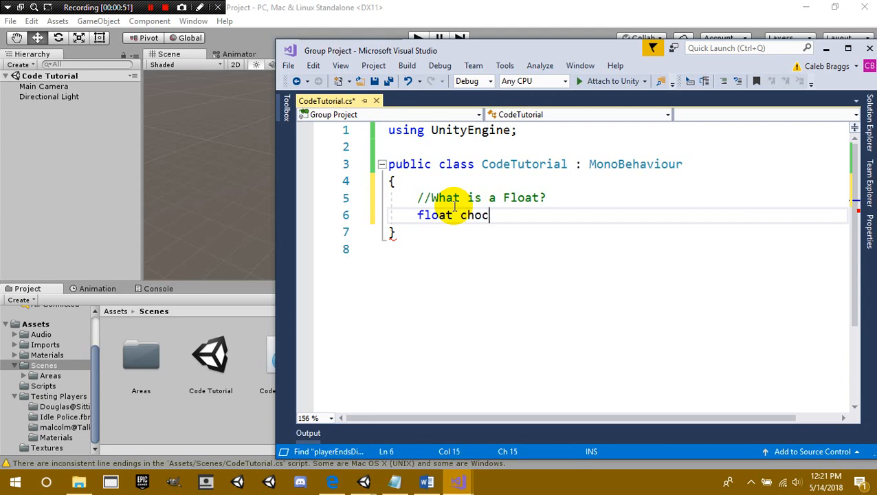
type("olat")
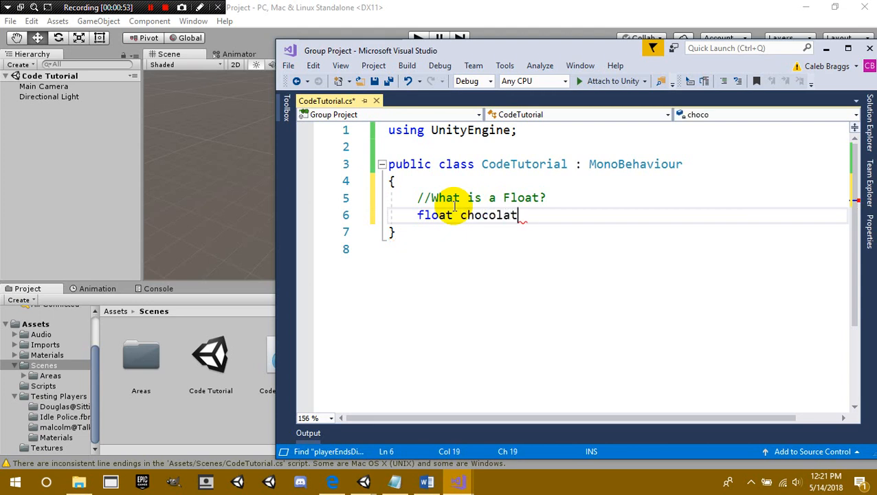
type("ePie")
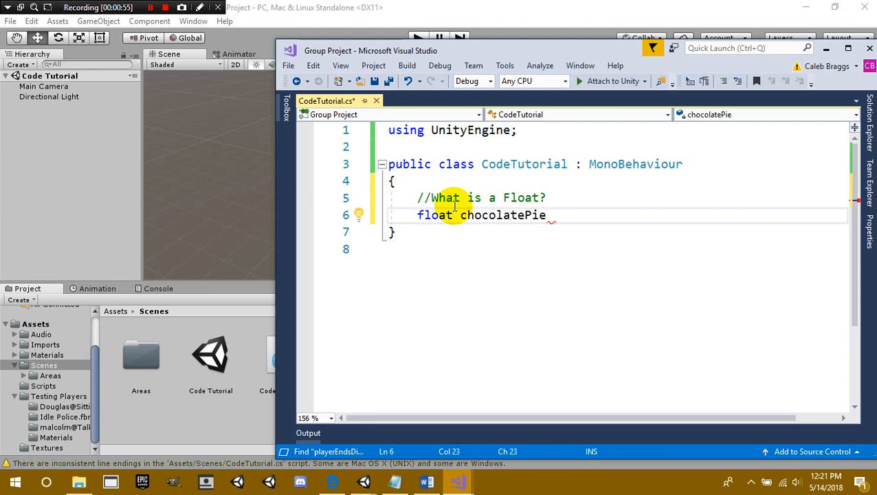
double_click(503, 215)
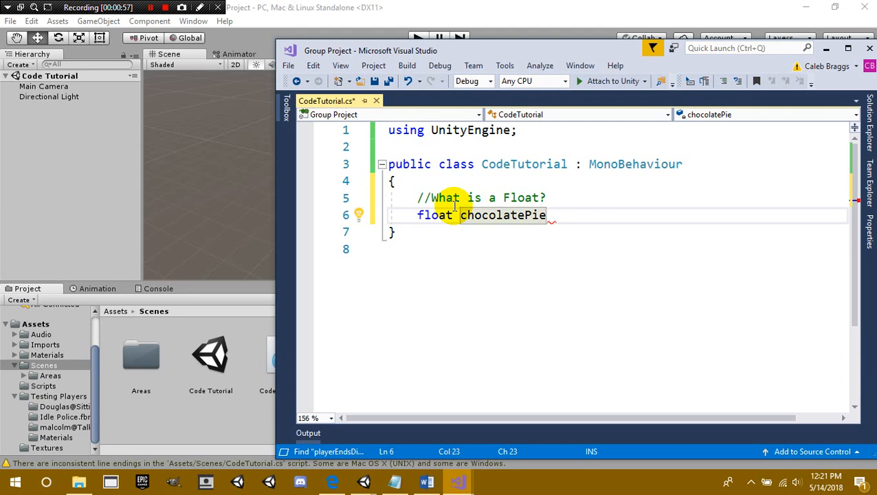
type("=")
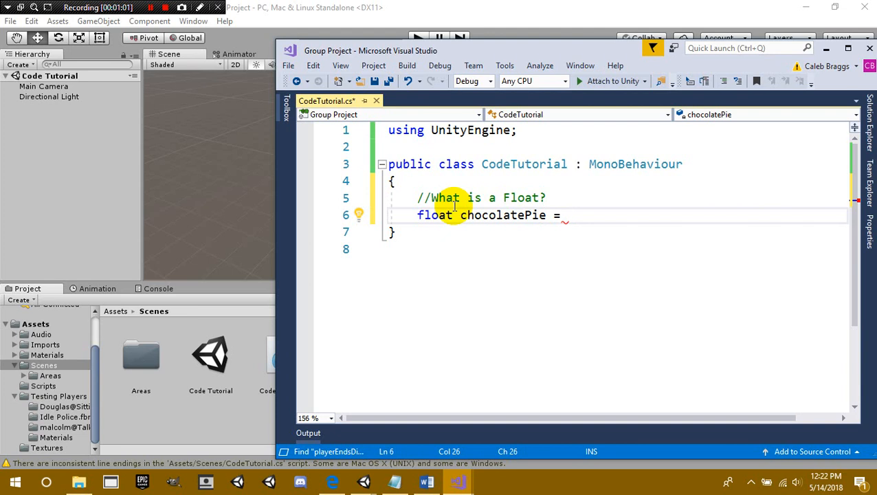
type("1f")
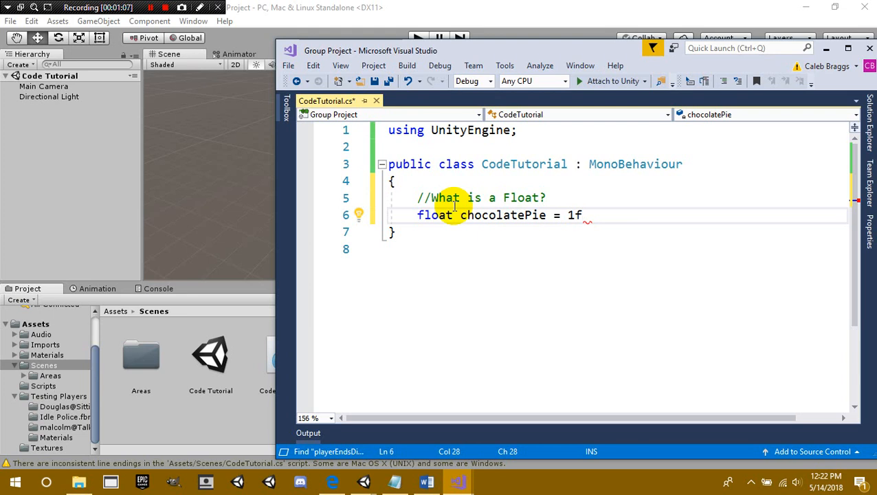
type(";")
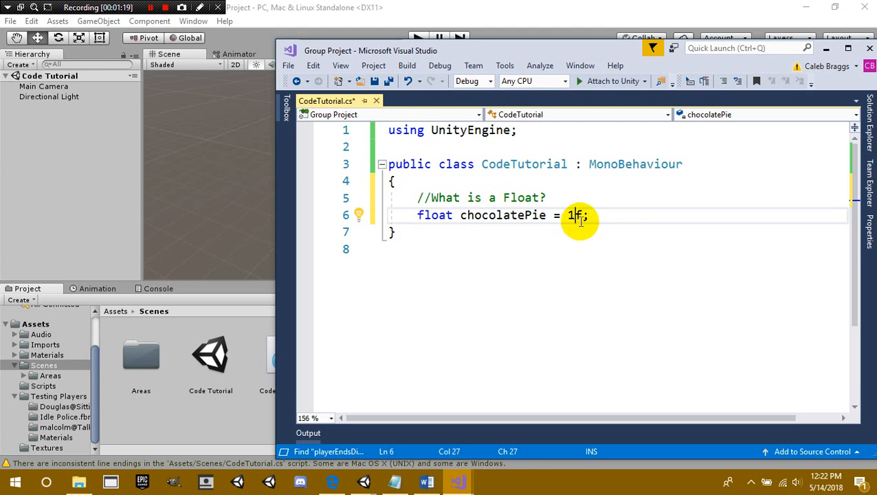
Replace the value 1 with 0.25 so the declaration reads 'float chocolatePie = 0.25f;'
key("Backspace")
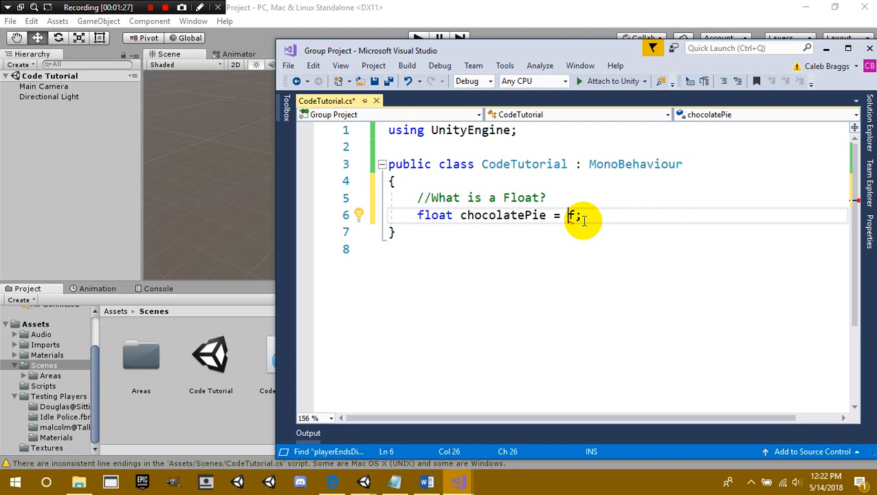
type("0")
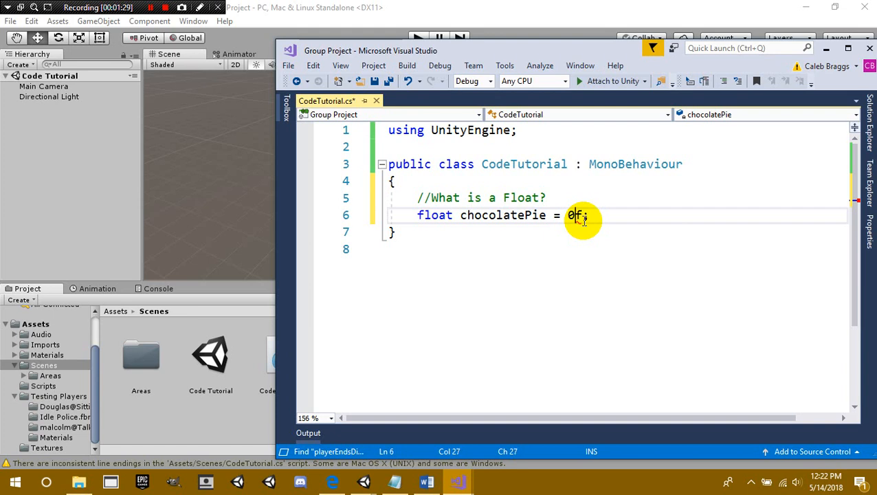
type(".25")
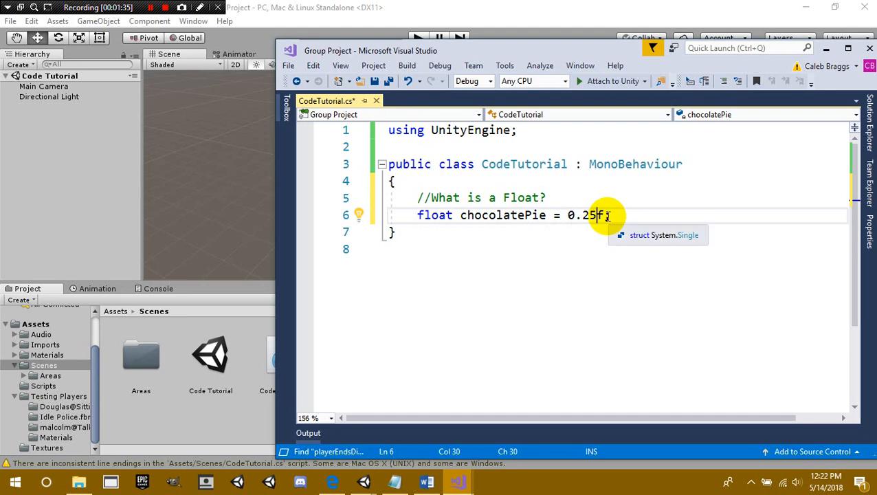
mouse_move(562, 196)
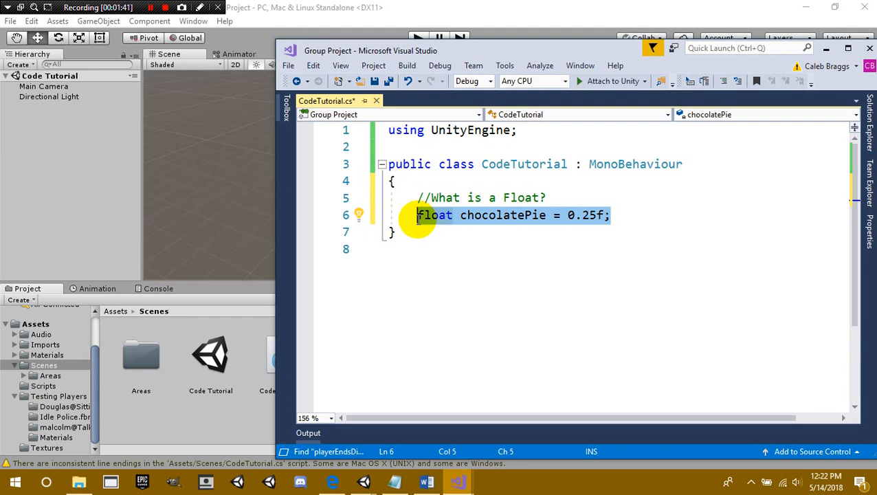
Insert digits before the decimal so chocolatePie holds 100.25f
left_click(591, 215)
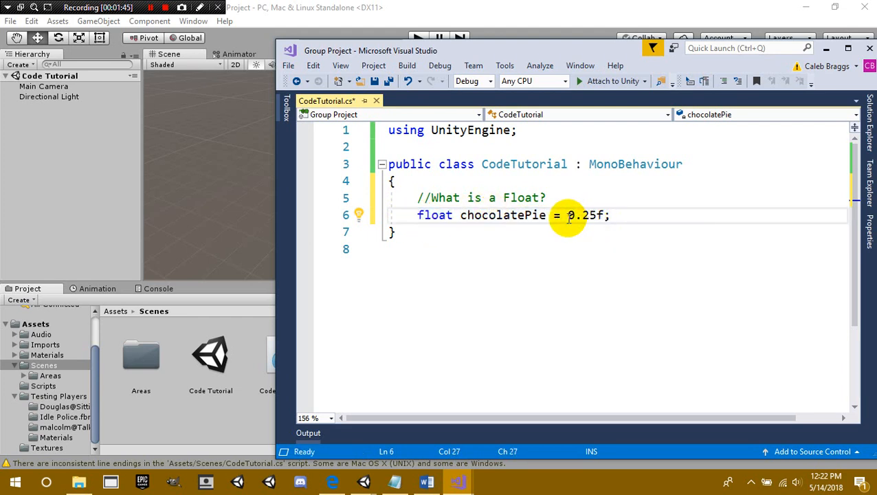
type("1")
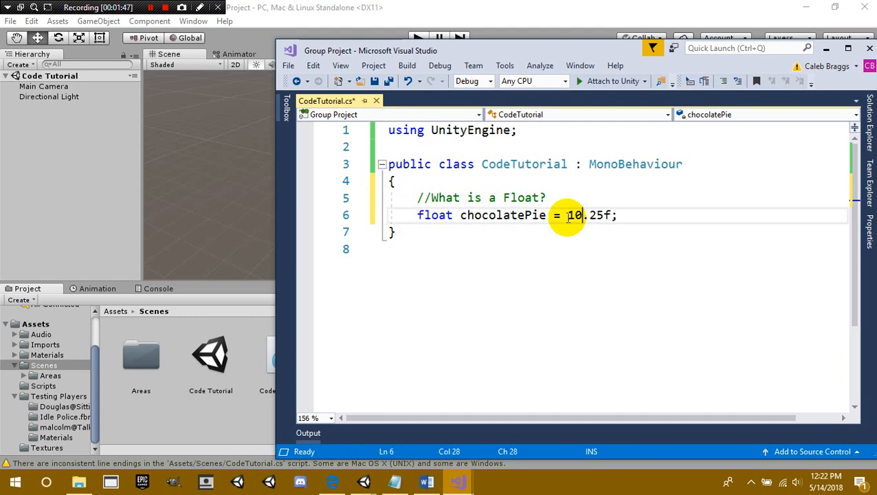
type("0")
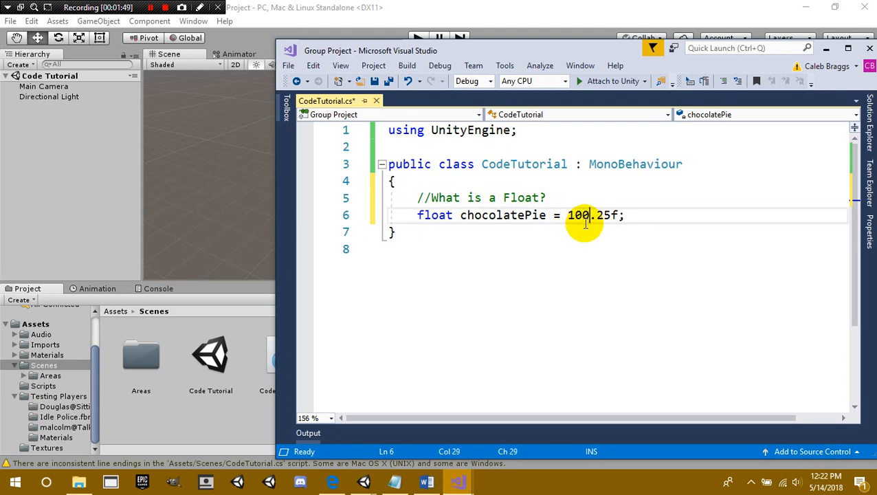